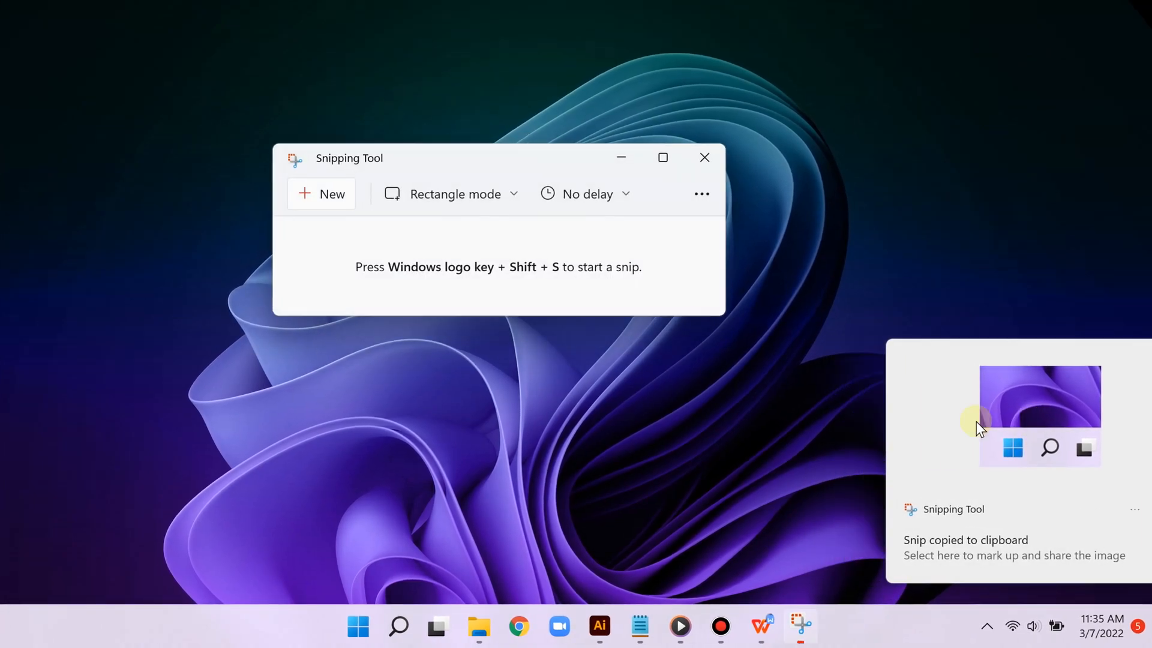
# Step: Capture a screen snip with Windows+Shift+S so it is copied to the clipboard
pyautogui.click(1013, 547)
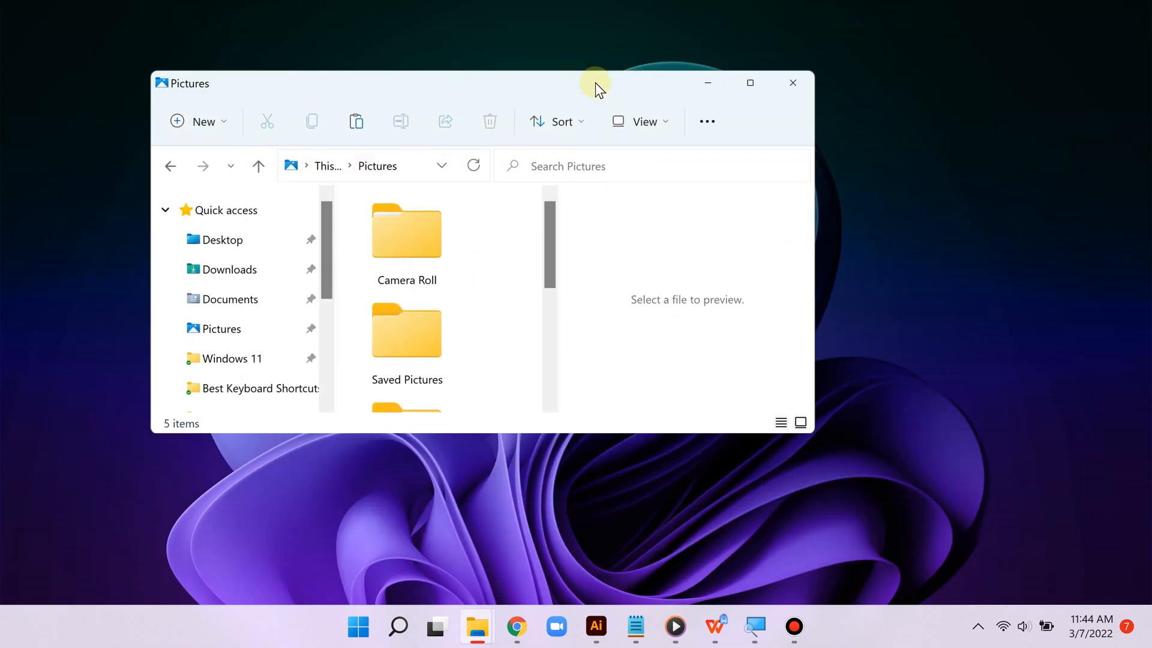
pyautogui.click(595, 632)
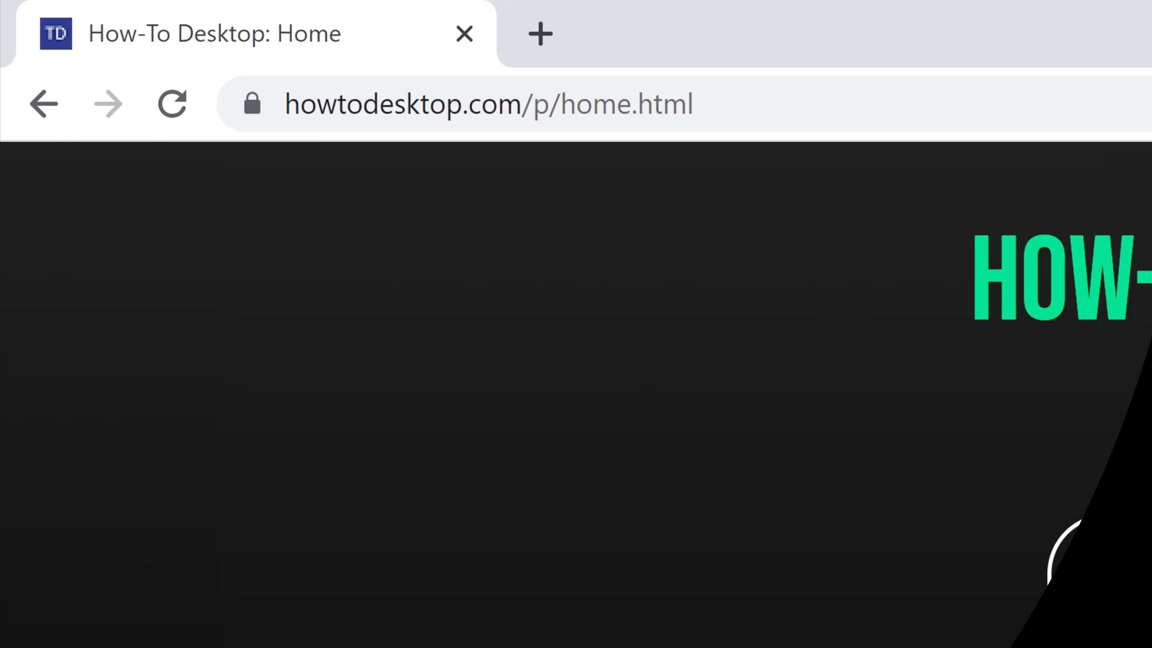
# Step: Hard-refresh the How-To Desktop home page with Ctrl+Shift+R
pyautogui.click(171, 103)
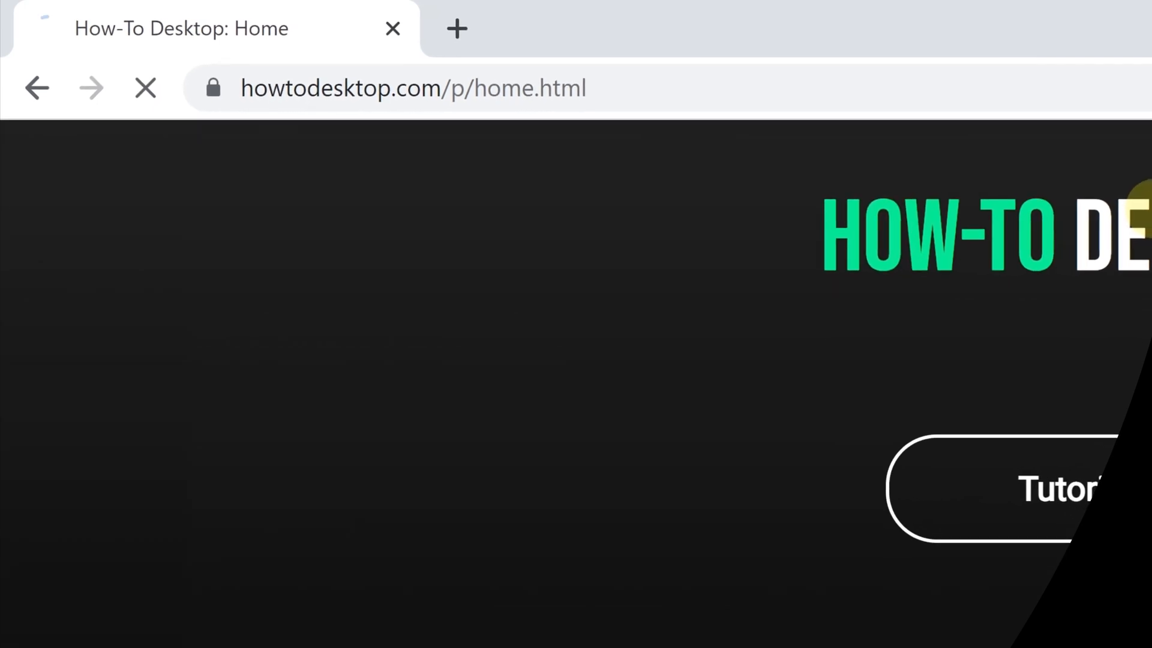